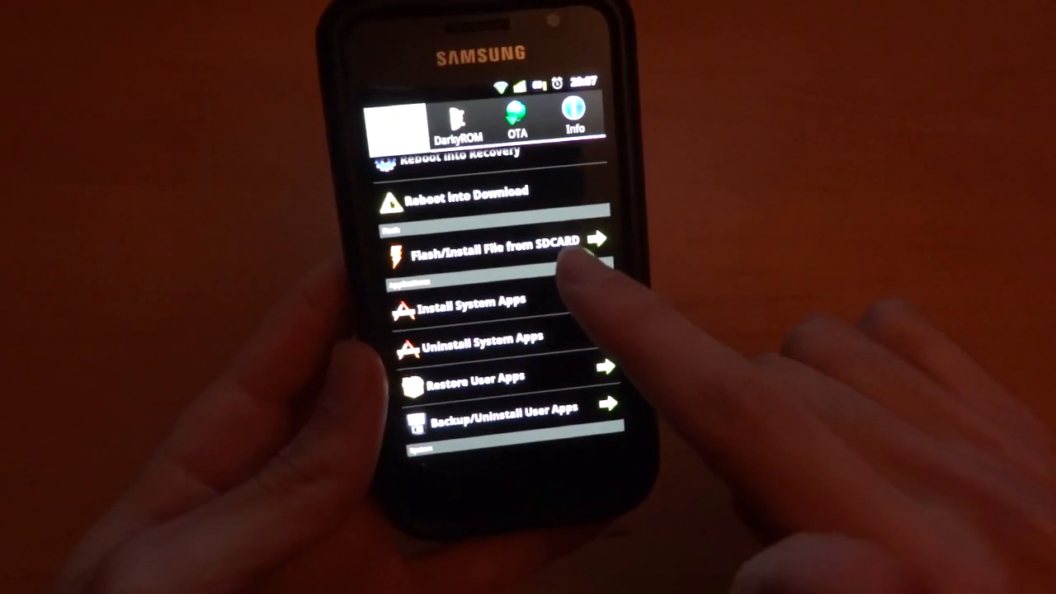
Step: Browse the SD card for a file to flash
click(495, 250)
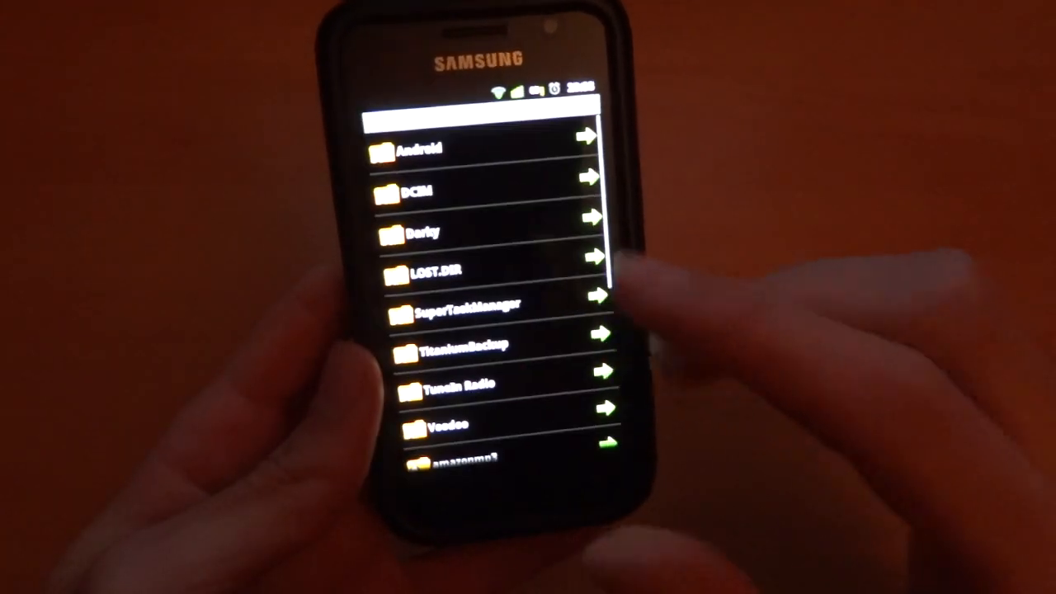
scroll(down, 3)
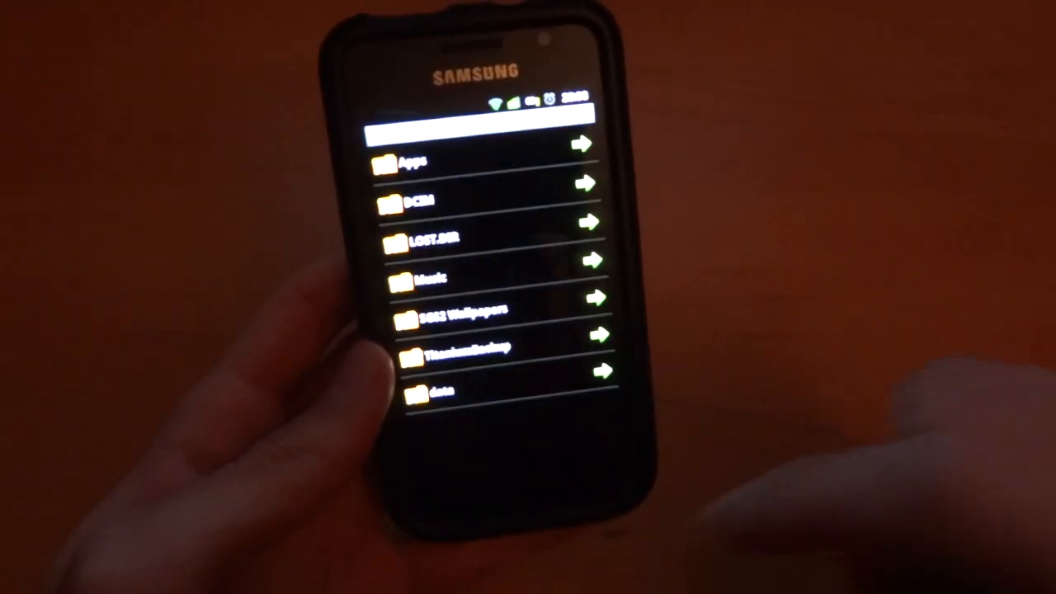
click(429, 281)
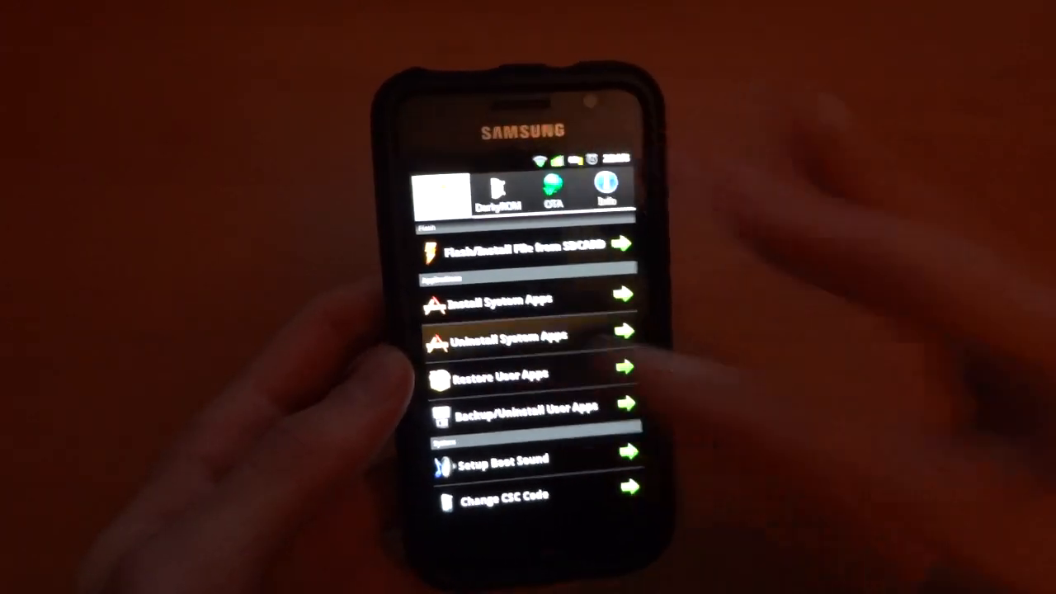
Step: Open the Uninstall System Apps list and scroll through it
click(512, 334)
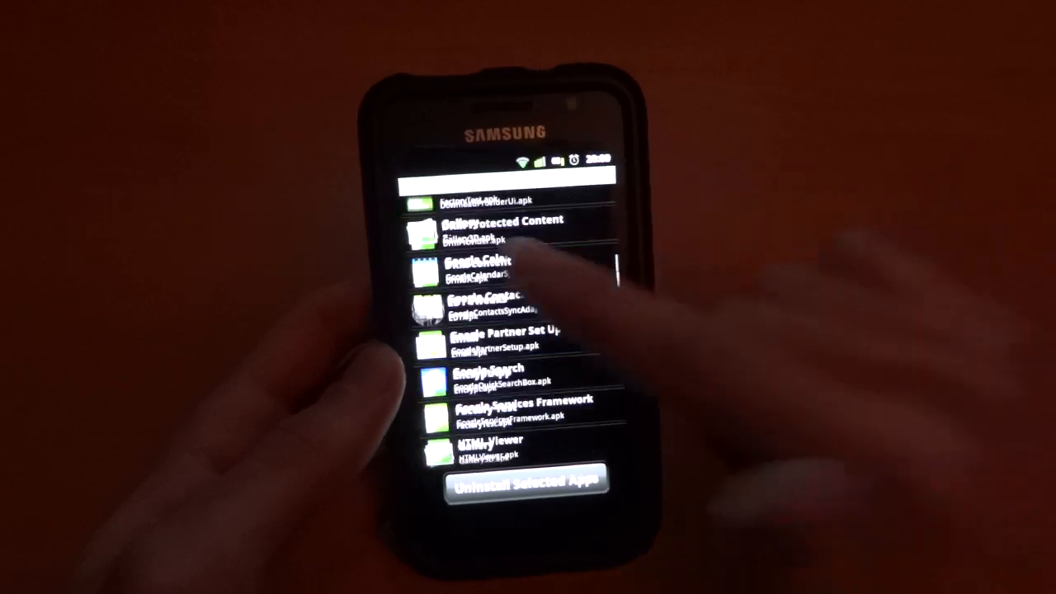
scroll(down, 3)
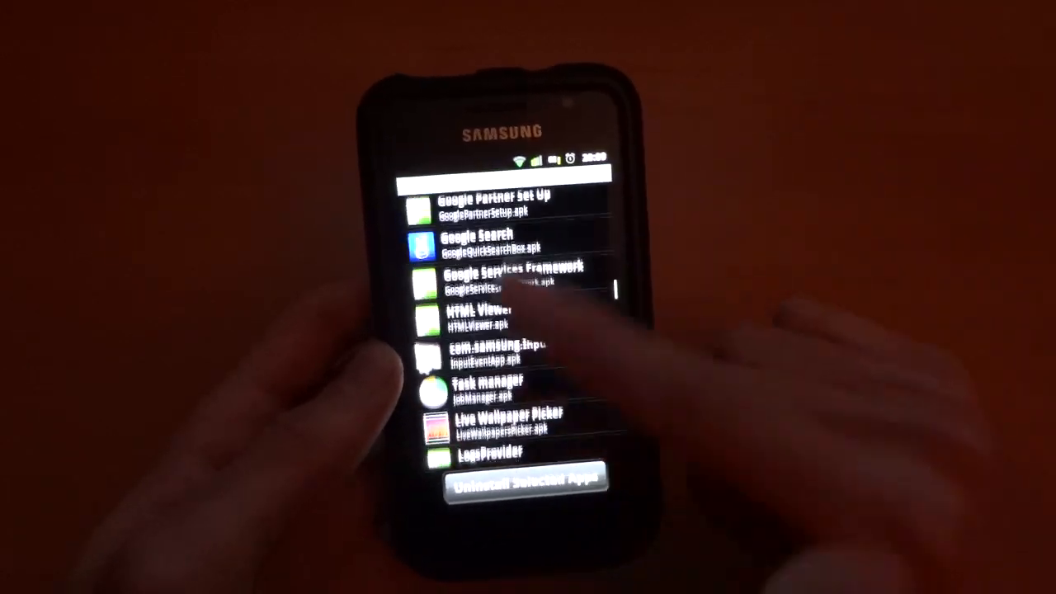
scroll(down, 3)
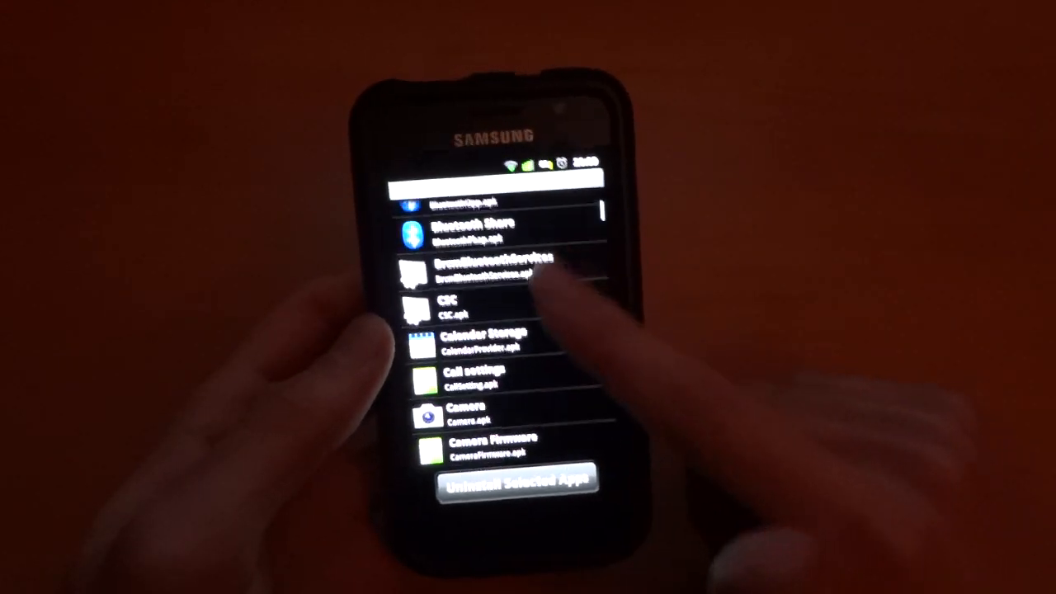
scroll(down, 3)
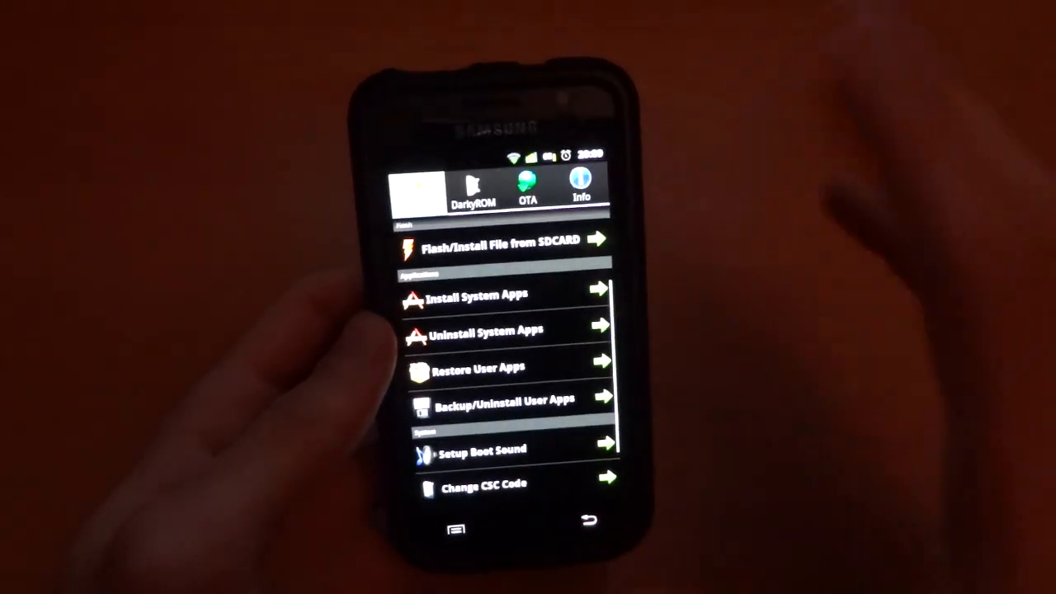
Step: Mark Samsung keypad in the install system apps list and install it
click(477, 295)
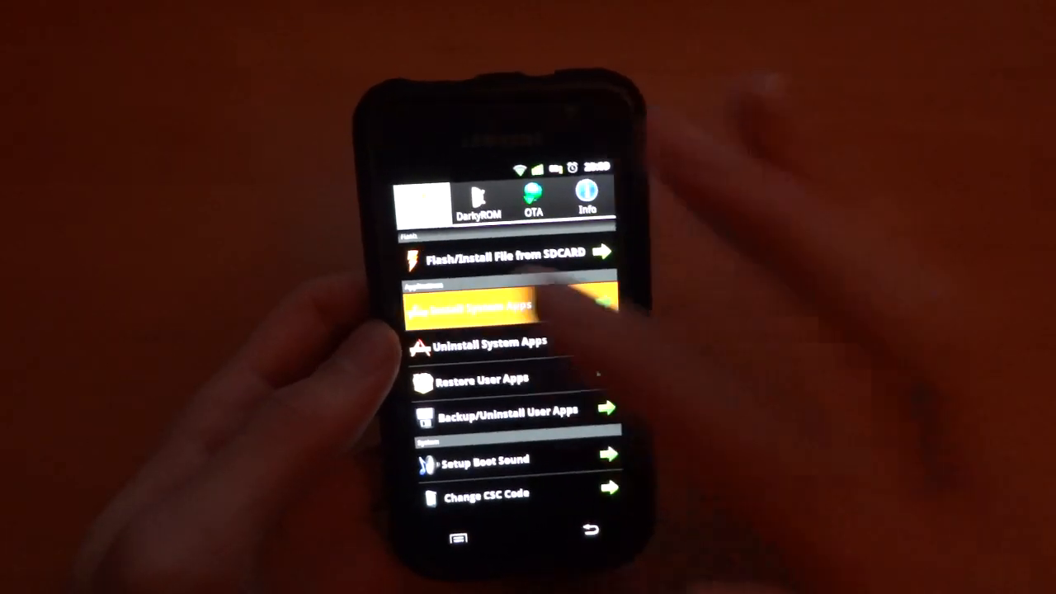
click(481, 303)
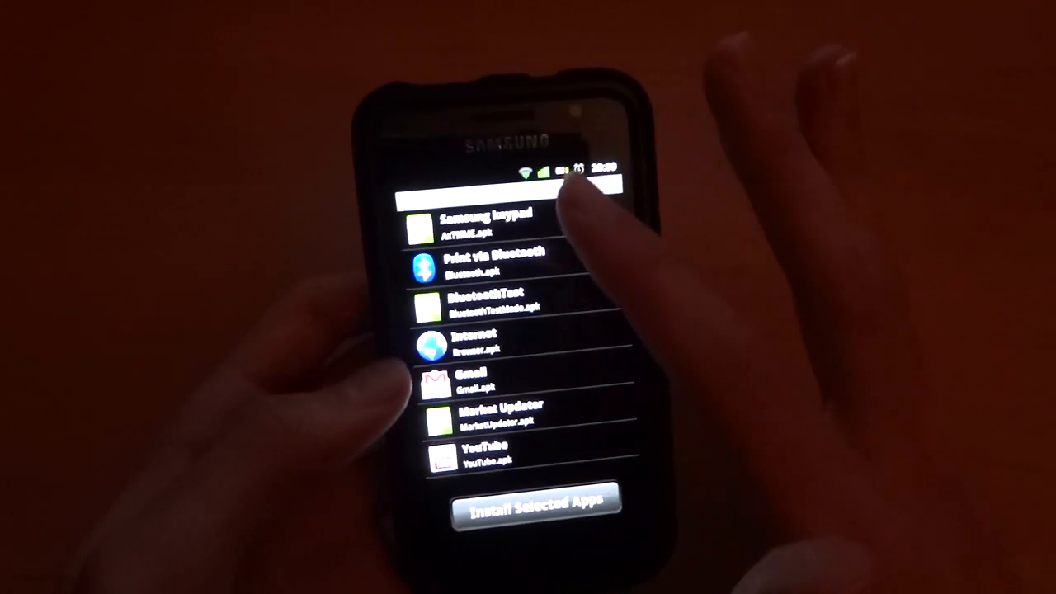
click(600, 205)
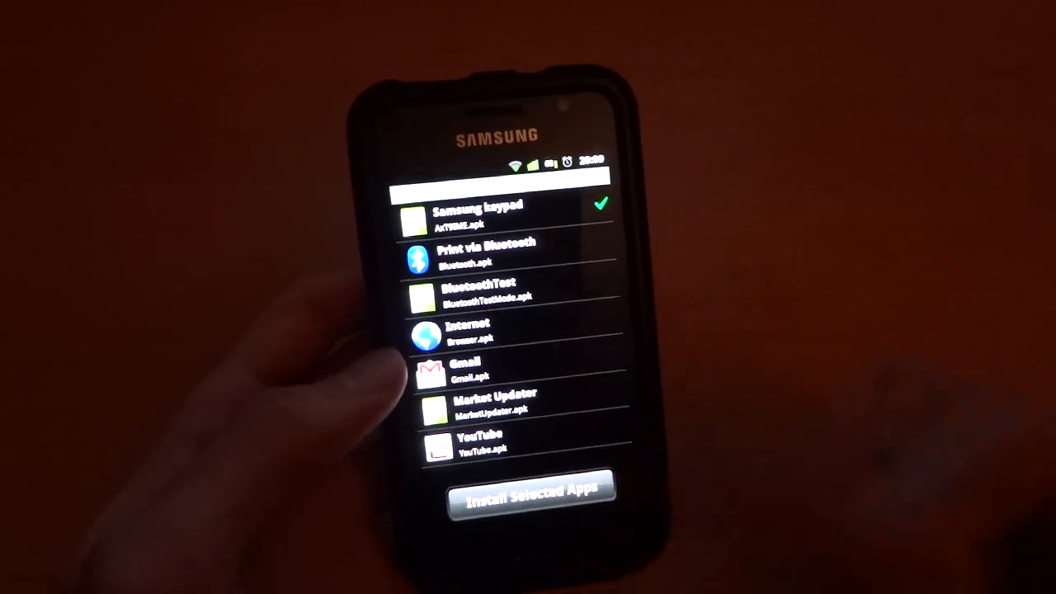
click(529, 491)
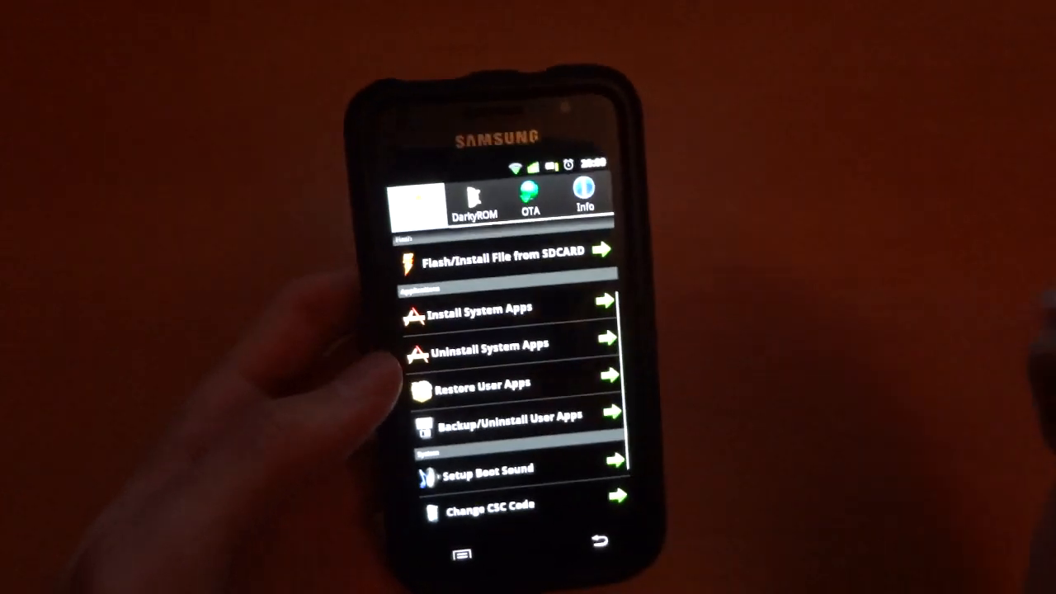
Step: Uninstall Samsung keypad from the system apps list, then scroll the list
click(487, 344)
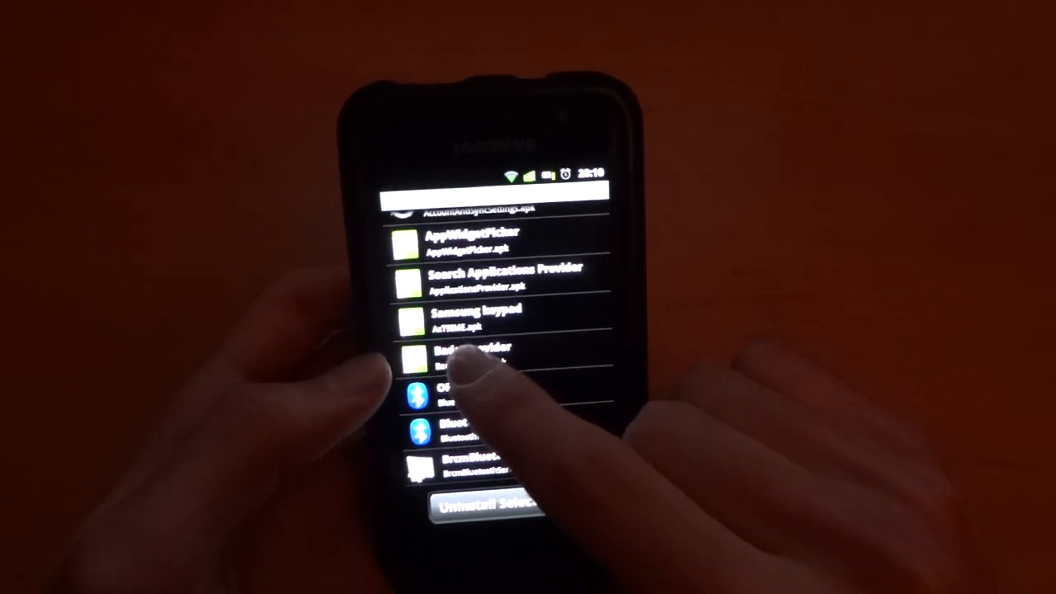
click(477, 321)
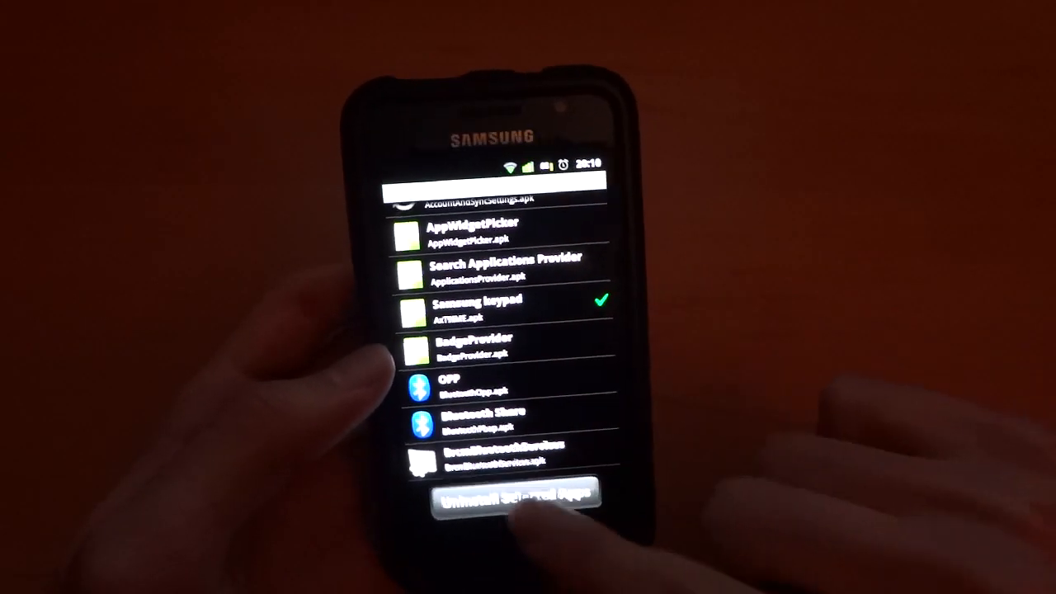
click(519, 503)
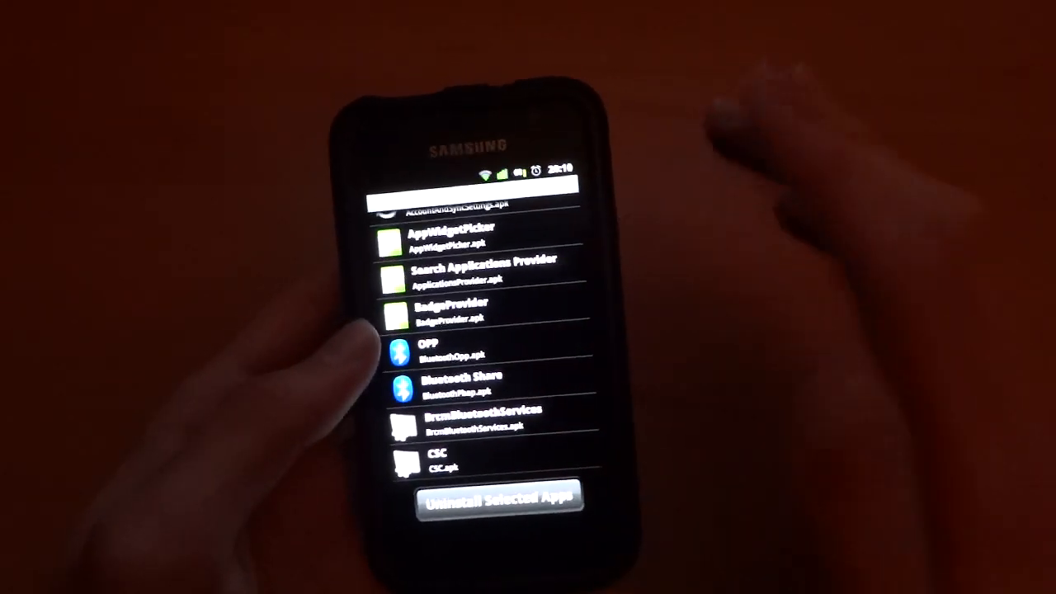
scroll(down, 3)
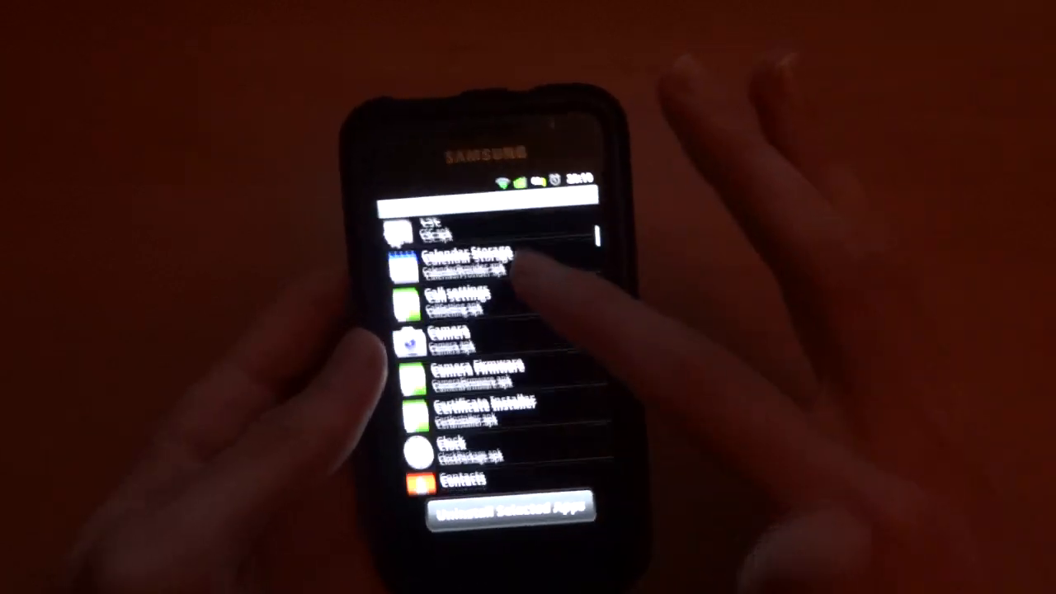
scroll(down, 3)
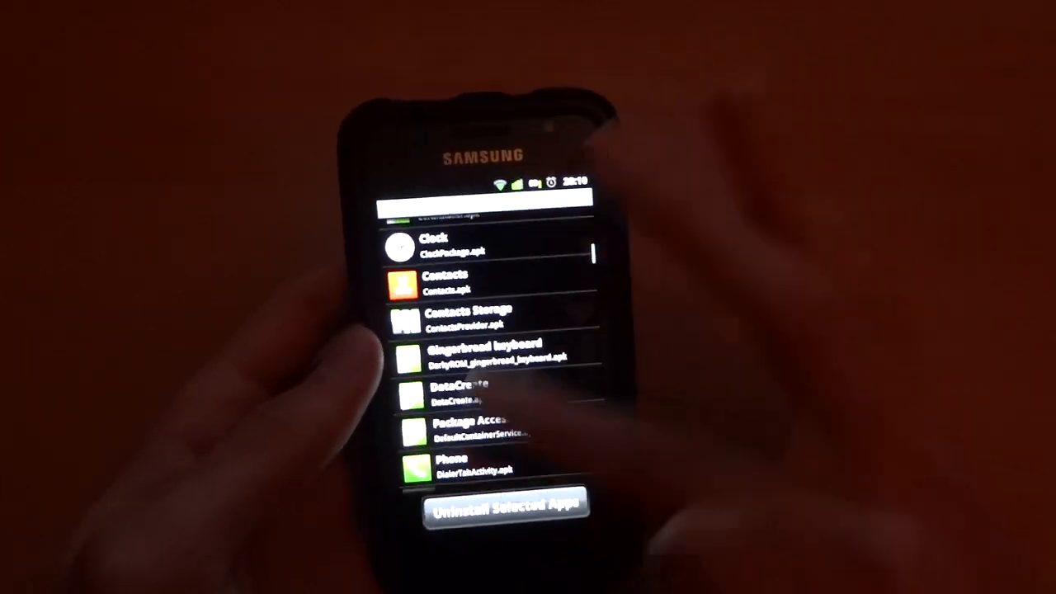
scroll(down, 3)
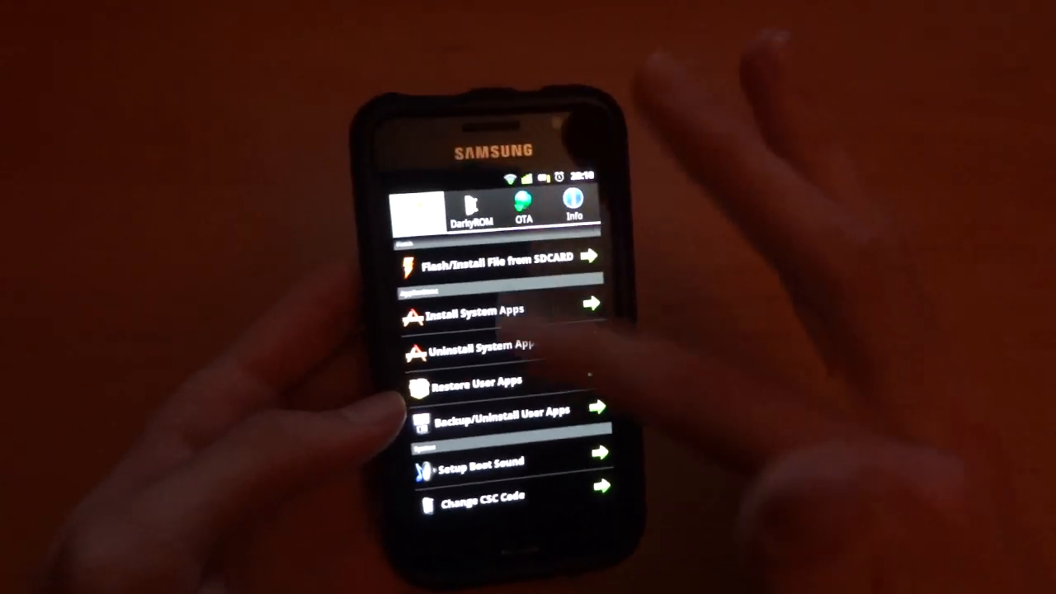
scroll(down, 3)
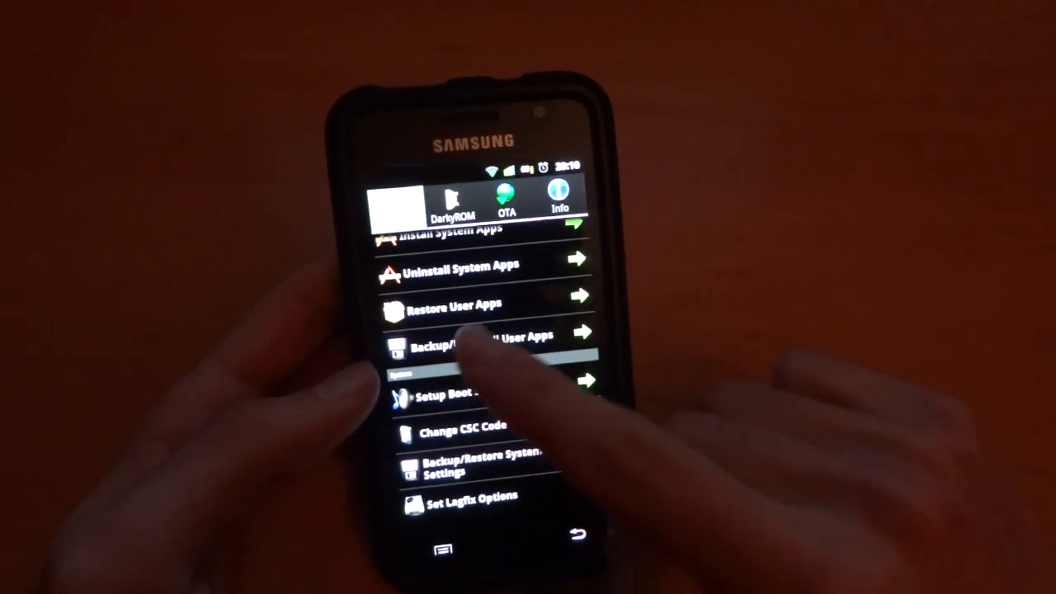
click(470, 345)
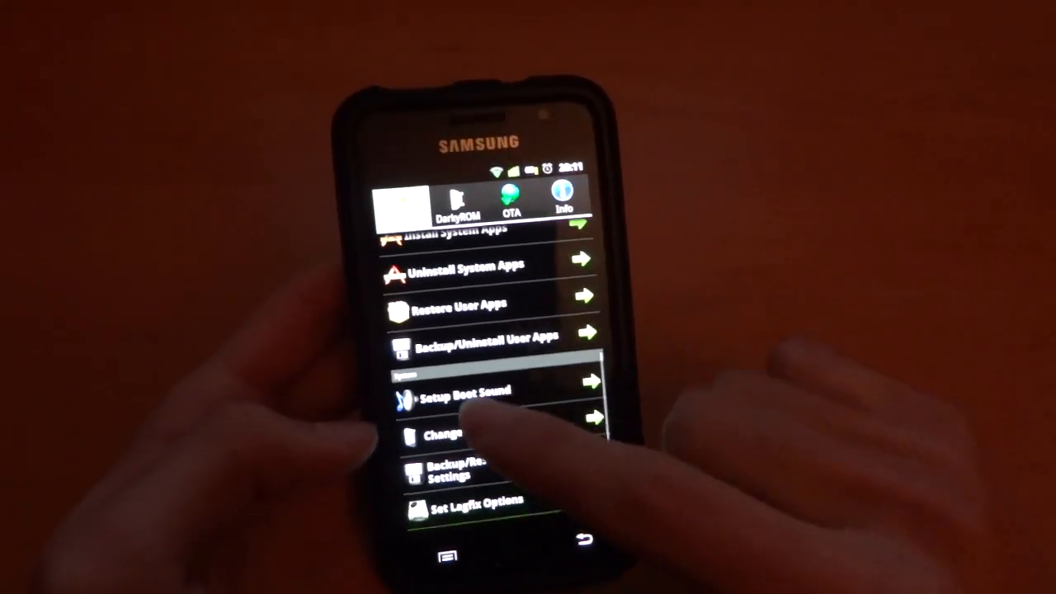
Step: Open Setup Boot Sound and install a Galaxy boot sound
click(462, 396)
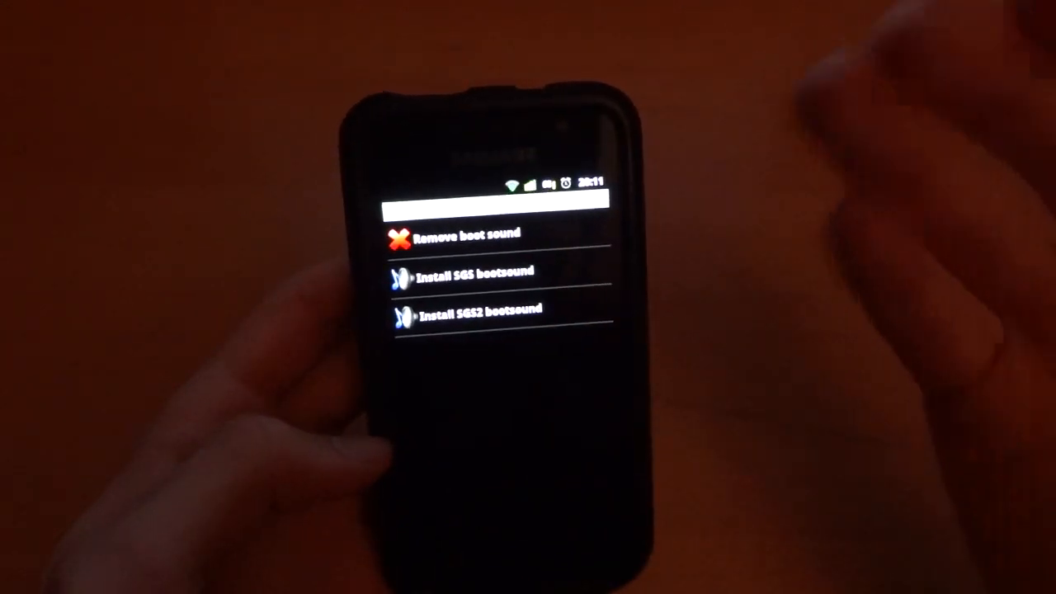
click(463, 233)
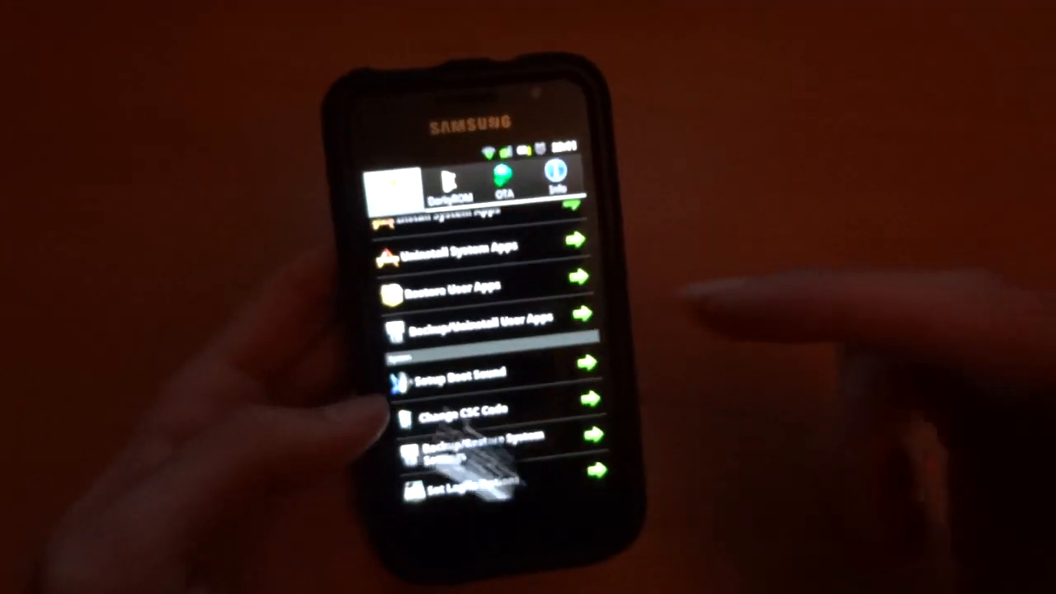
click(462, 410)
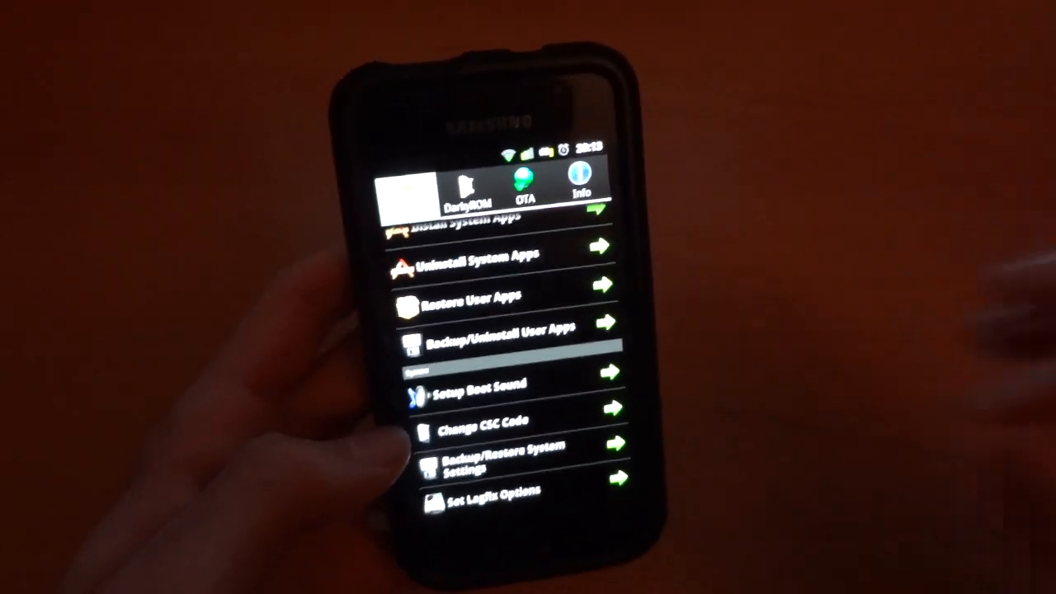
Step: Open the DarkyROM tab and scroll through the ROM installation checklist
click(403, 190)
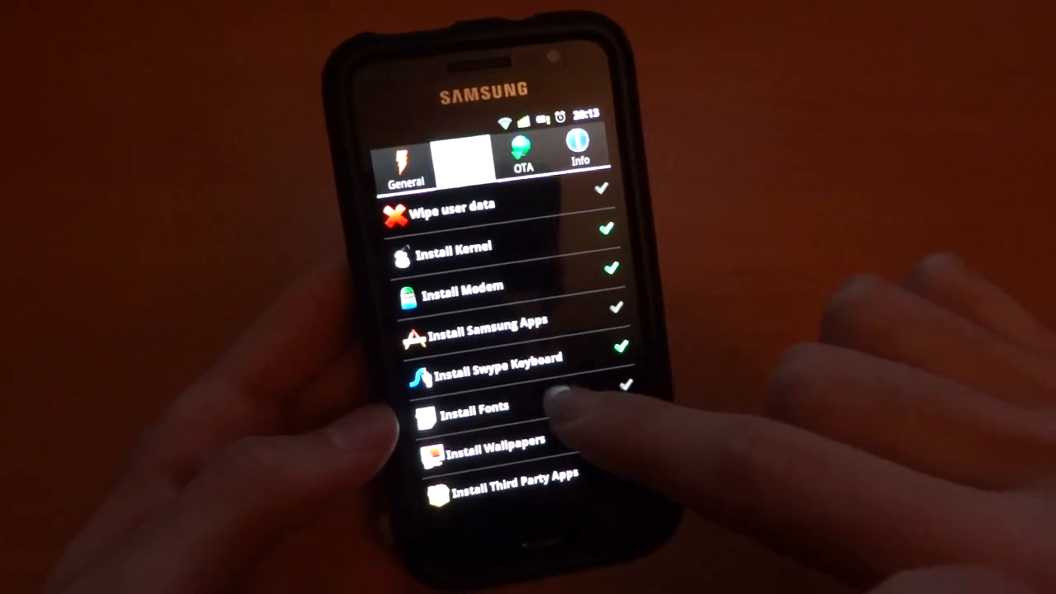
scroll(down, 3)
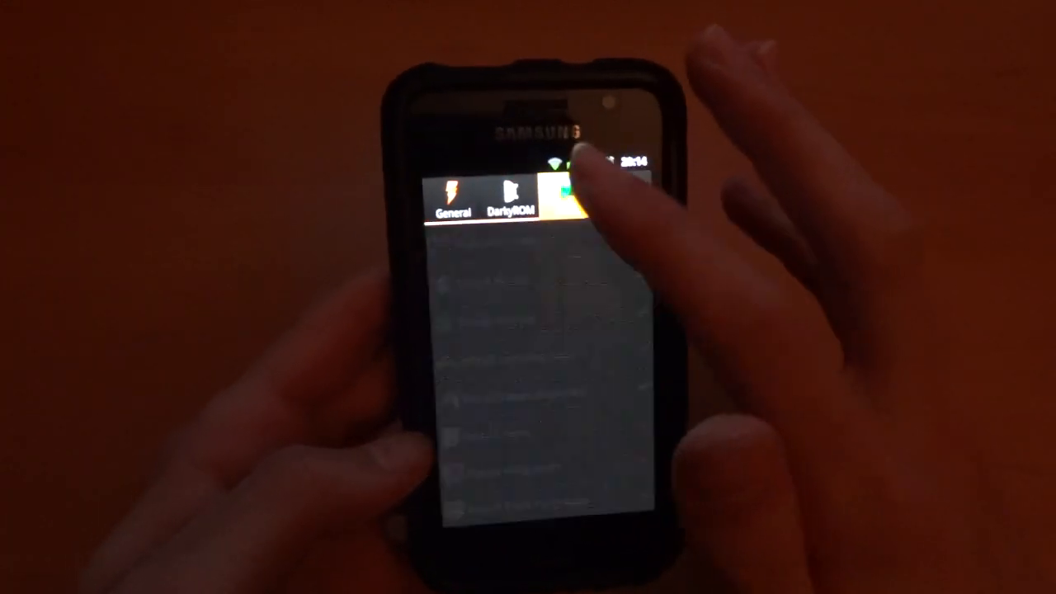
Step: Open the OTA section to reach the boot animation list
click(562, 194)
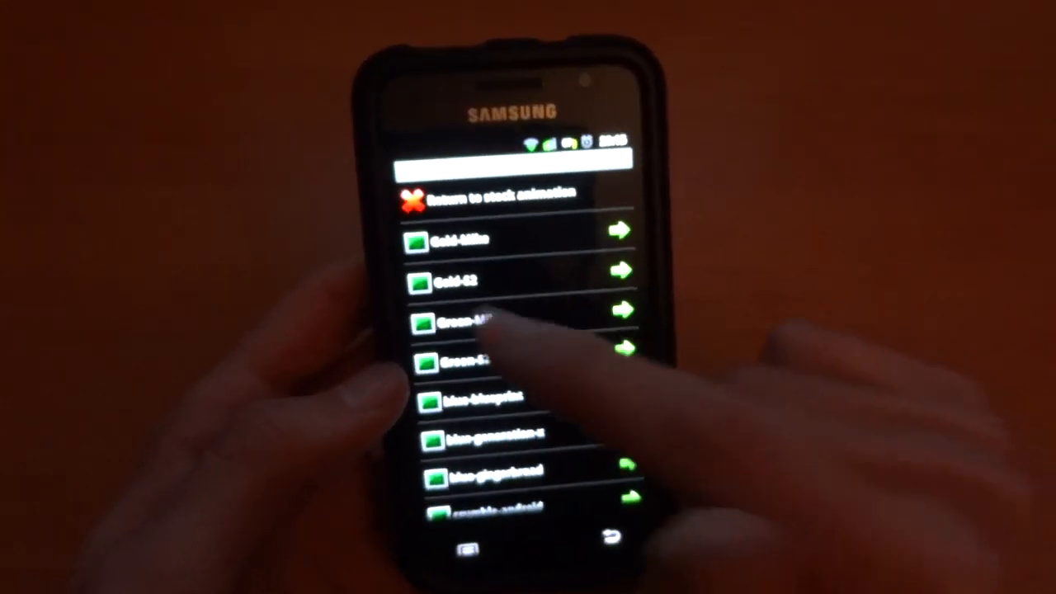
Step: Go back from boot animations and open the OTA Applications list
click(496, 322)
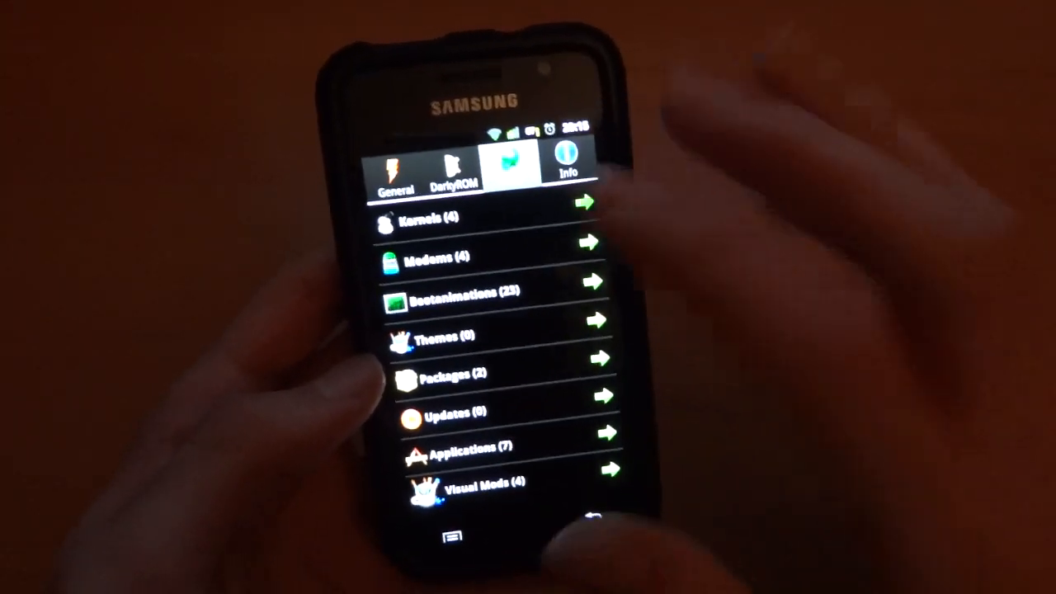
click(437, 257)
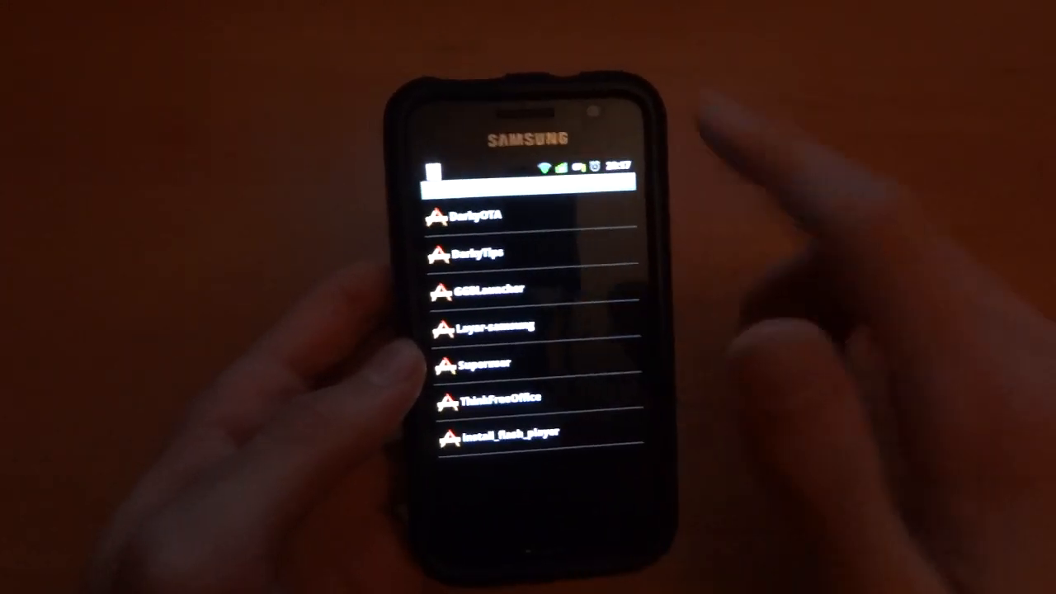
Step: Pull down the screen to check the completed download, then return to OTA categories
drag(528, 165, 528, 331)
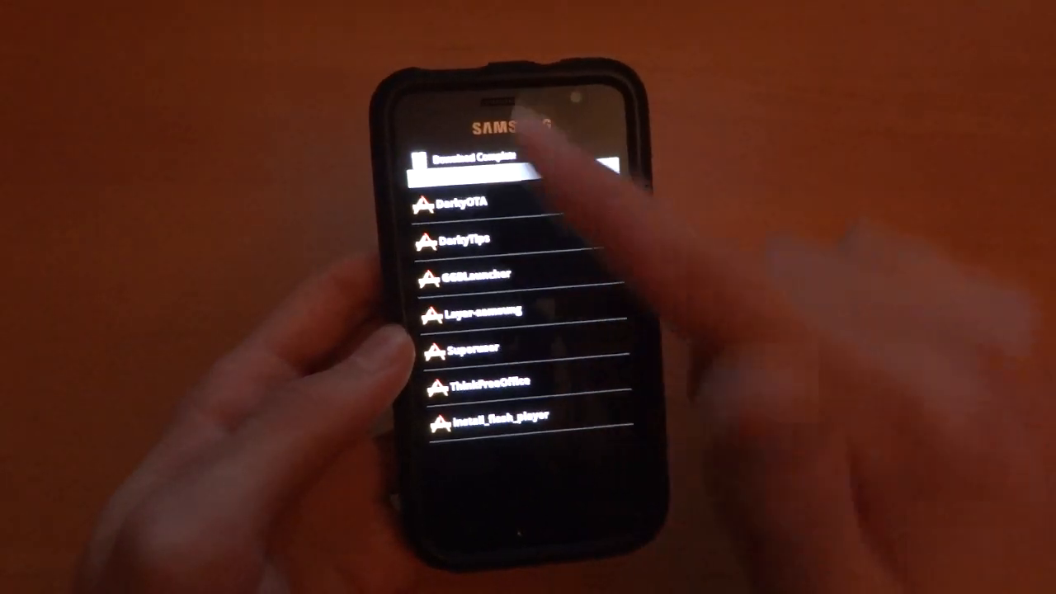
click(537, 178)
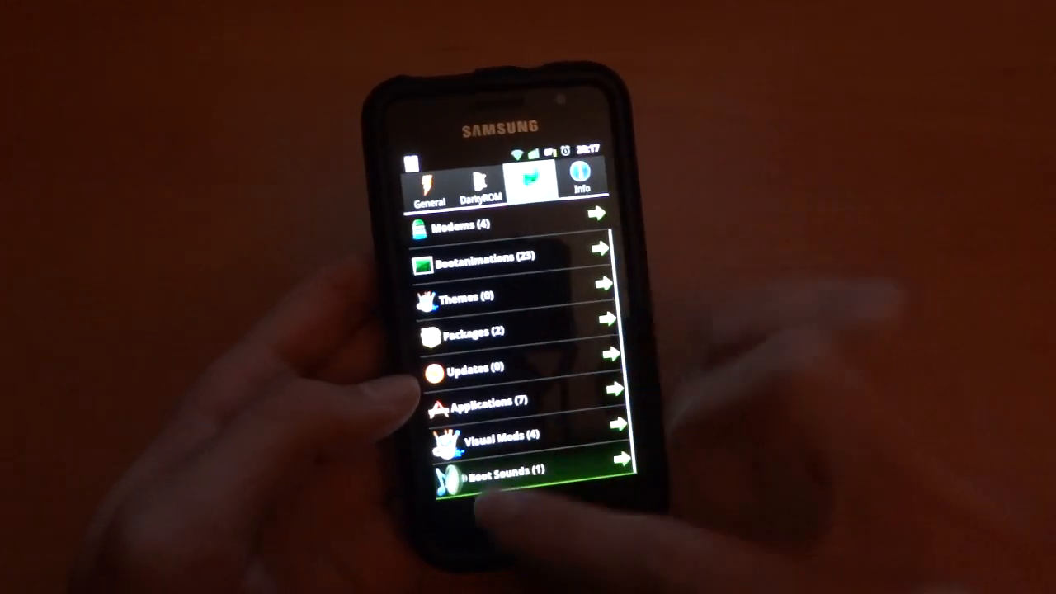
Step: Open Kernels (4) to list the DarkCore kernel versions
click(487, 475)
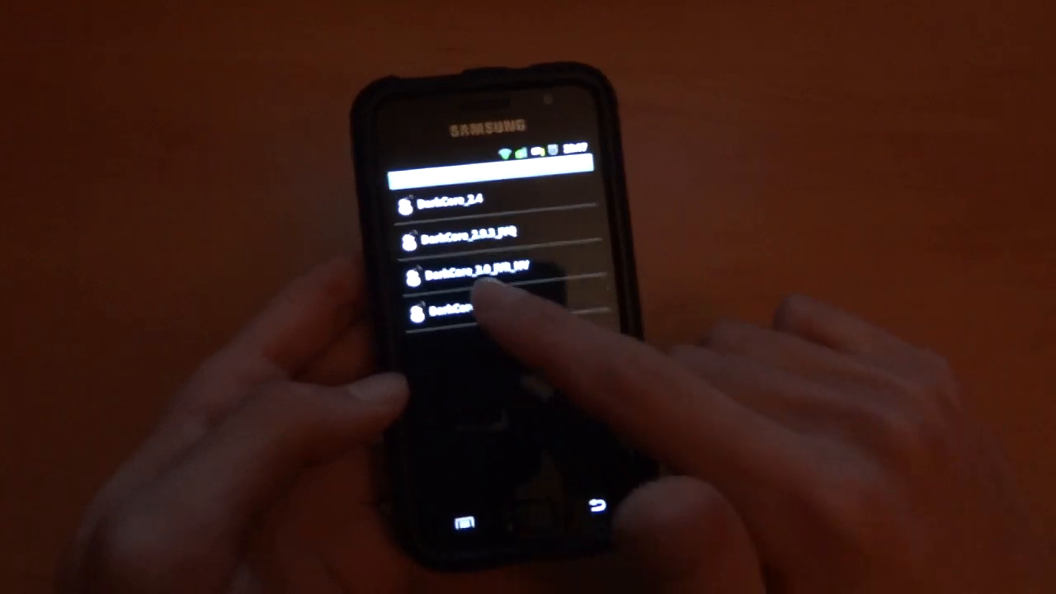
Step: Select DarkCore_3.5_JVR in the kernel list, then go back to the OTA categories
click(466, 305)
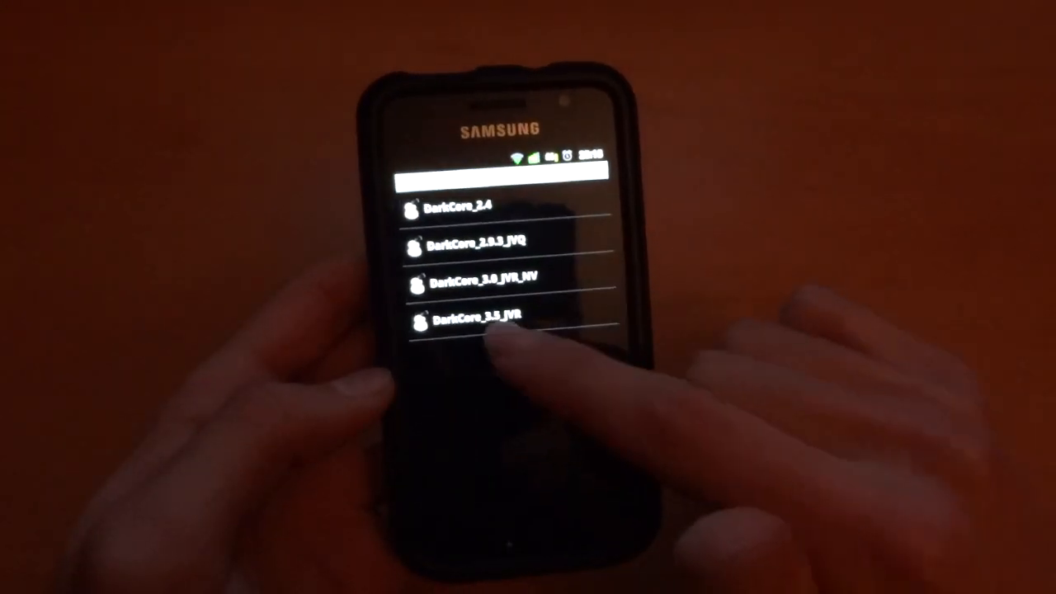
click(487, 320)
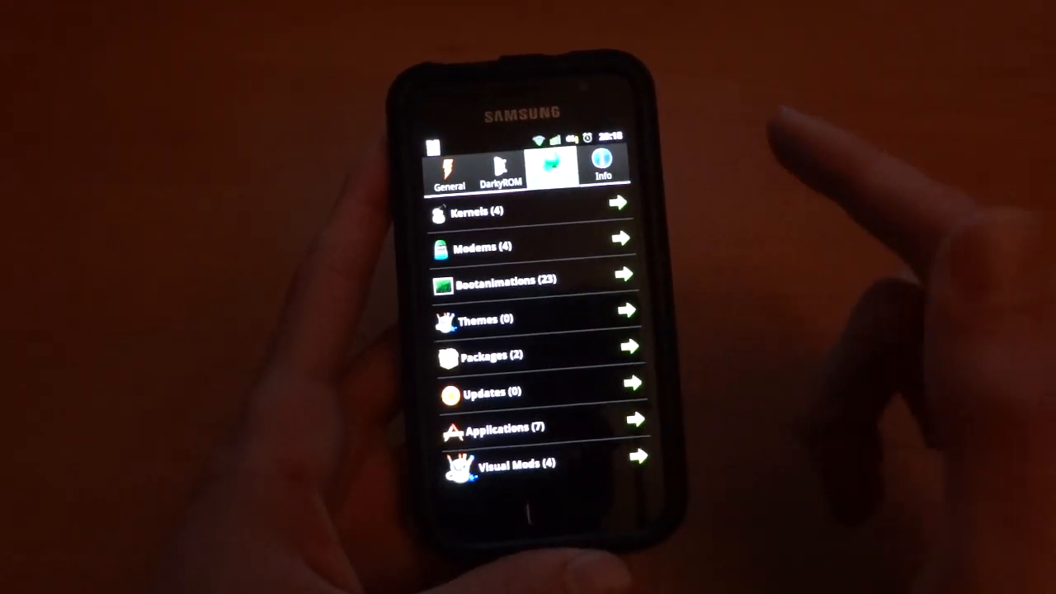
Step: Scroll the OTA list and open the Info tab showing DarkyROM JVQ v10.2.1-beta1
scroll(down, 3)
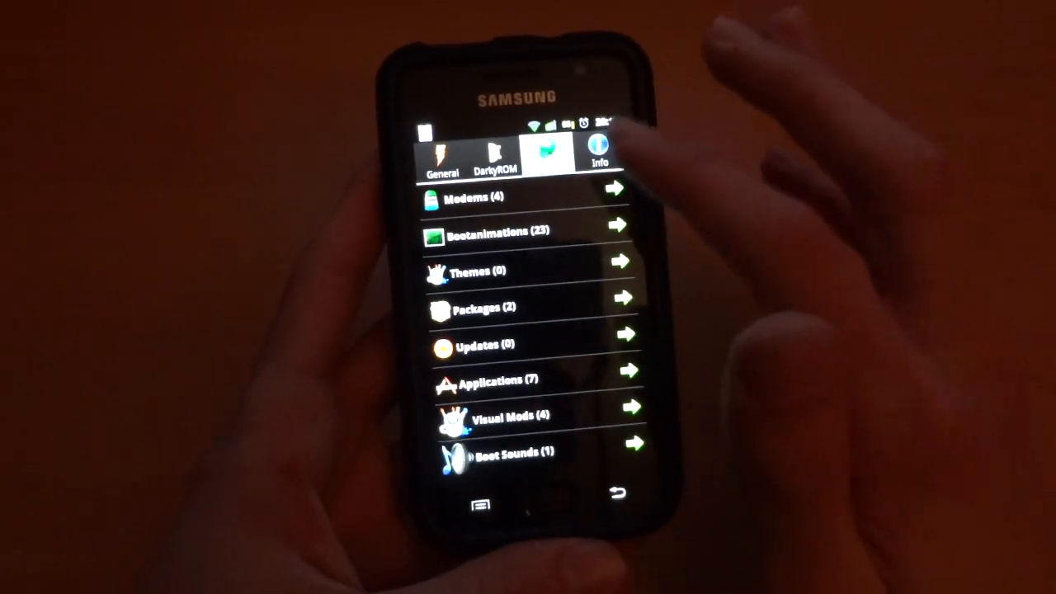
click(600, 148)
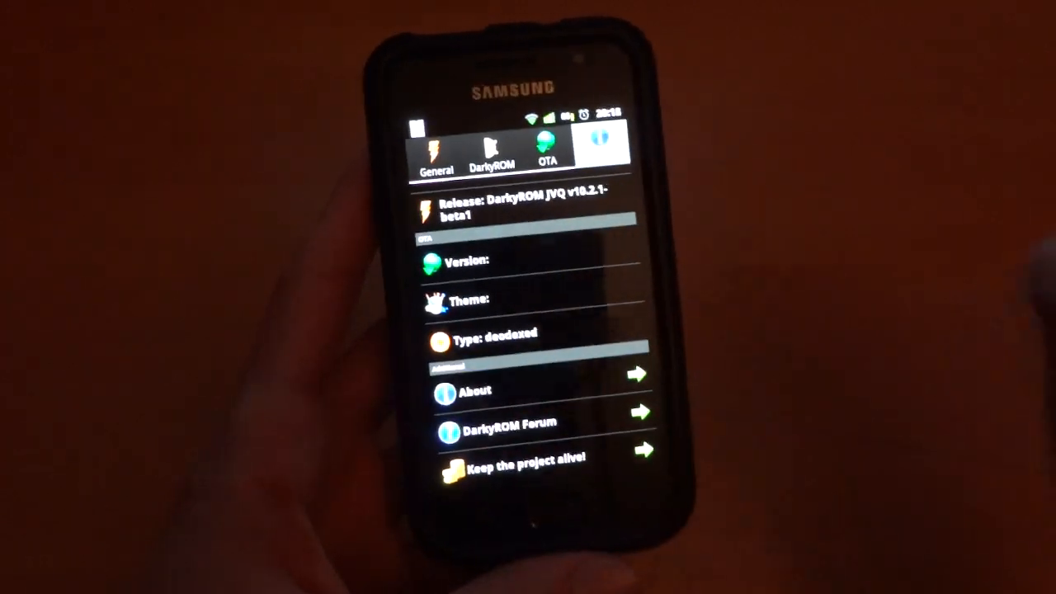
Step: After the reboot, open DarkyROM Tools on its General tab
click(477, 390)
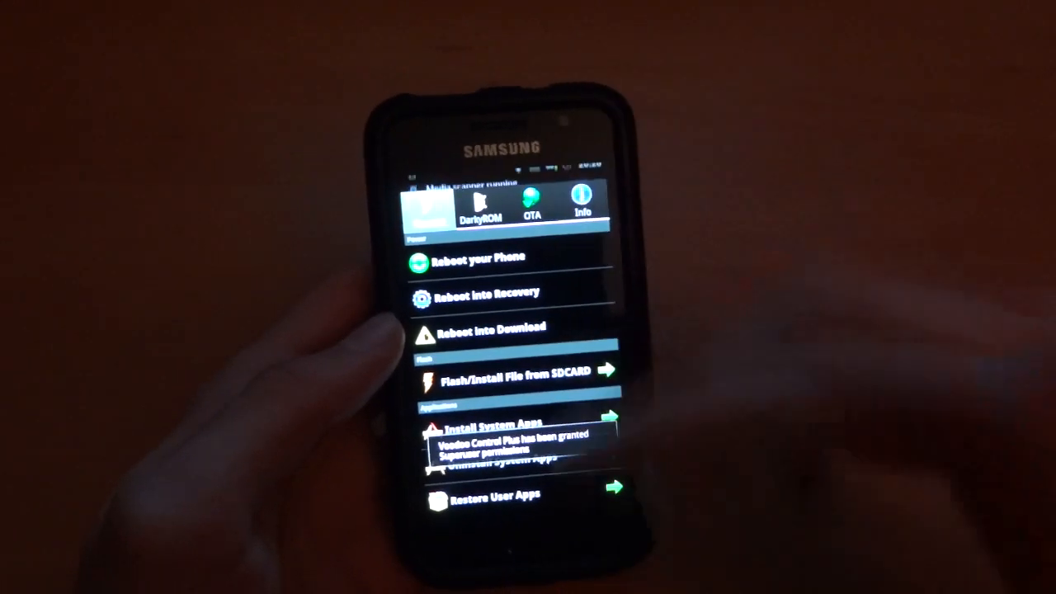
Step: Download DarkyOTA from the OTA Applications list until its install option appears
click(532, 202)
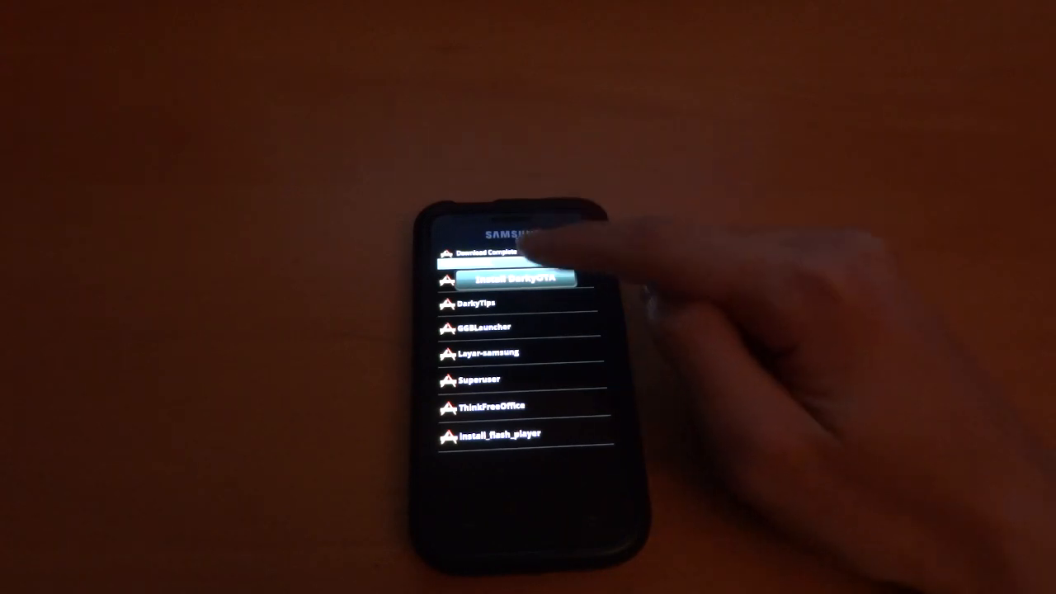
Step: Install the downloaded DarkyOTA update via the Android installer, then scroll the OTA categories
click(516, 278)
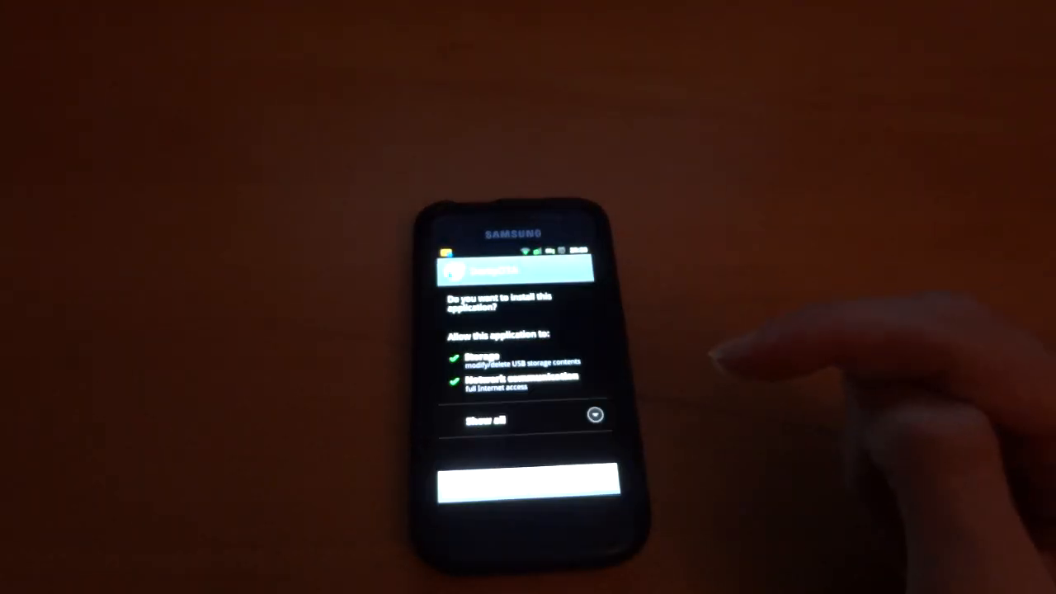
click(528, 485)
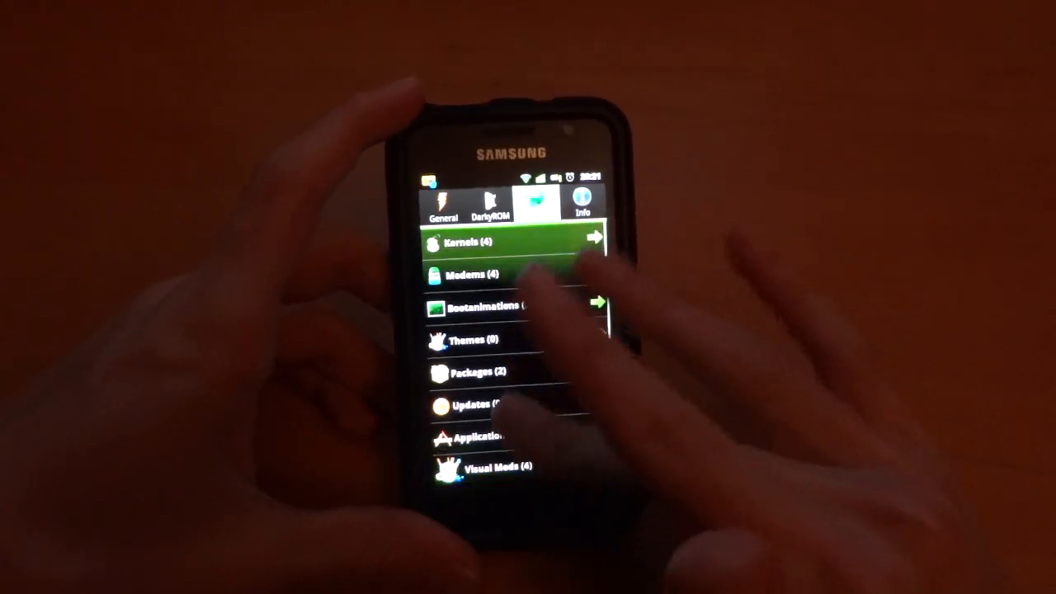
scroll(down, 3)
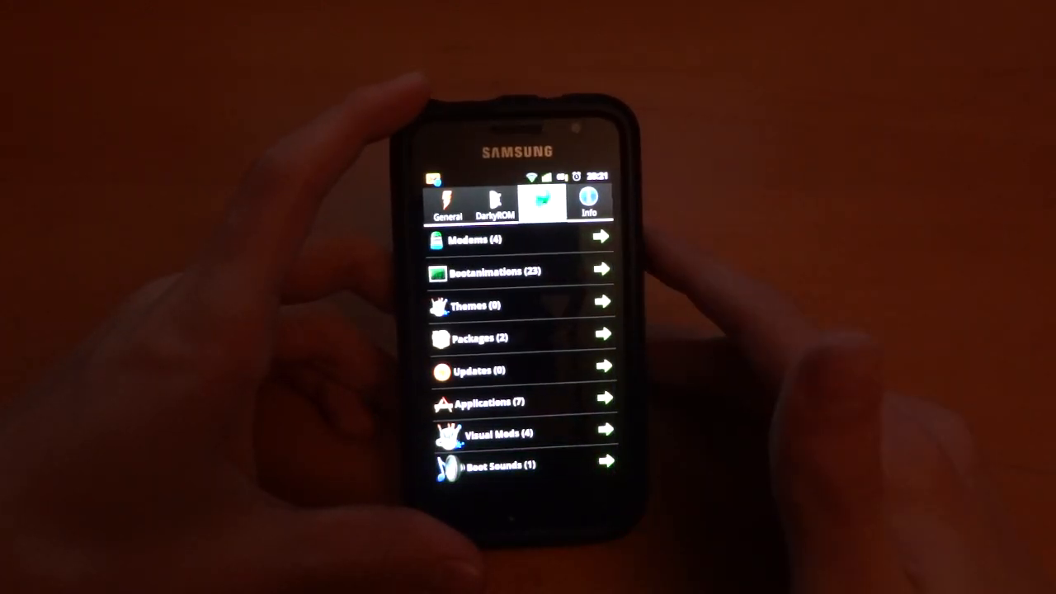